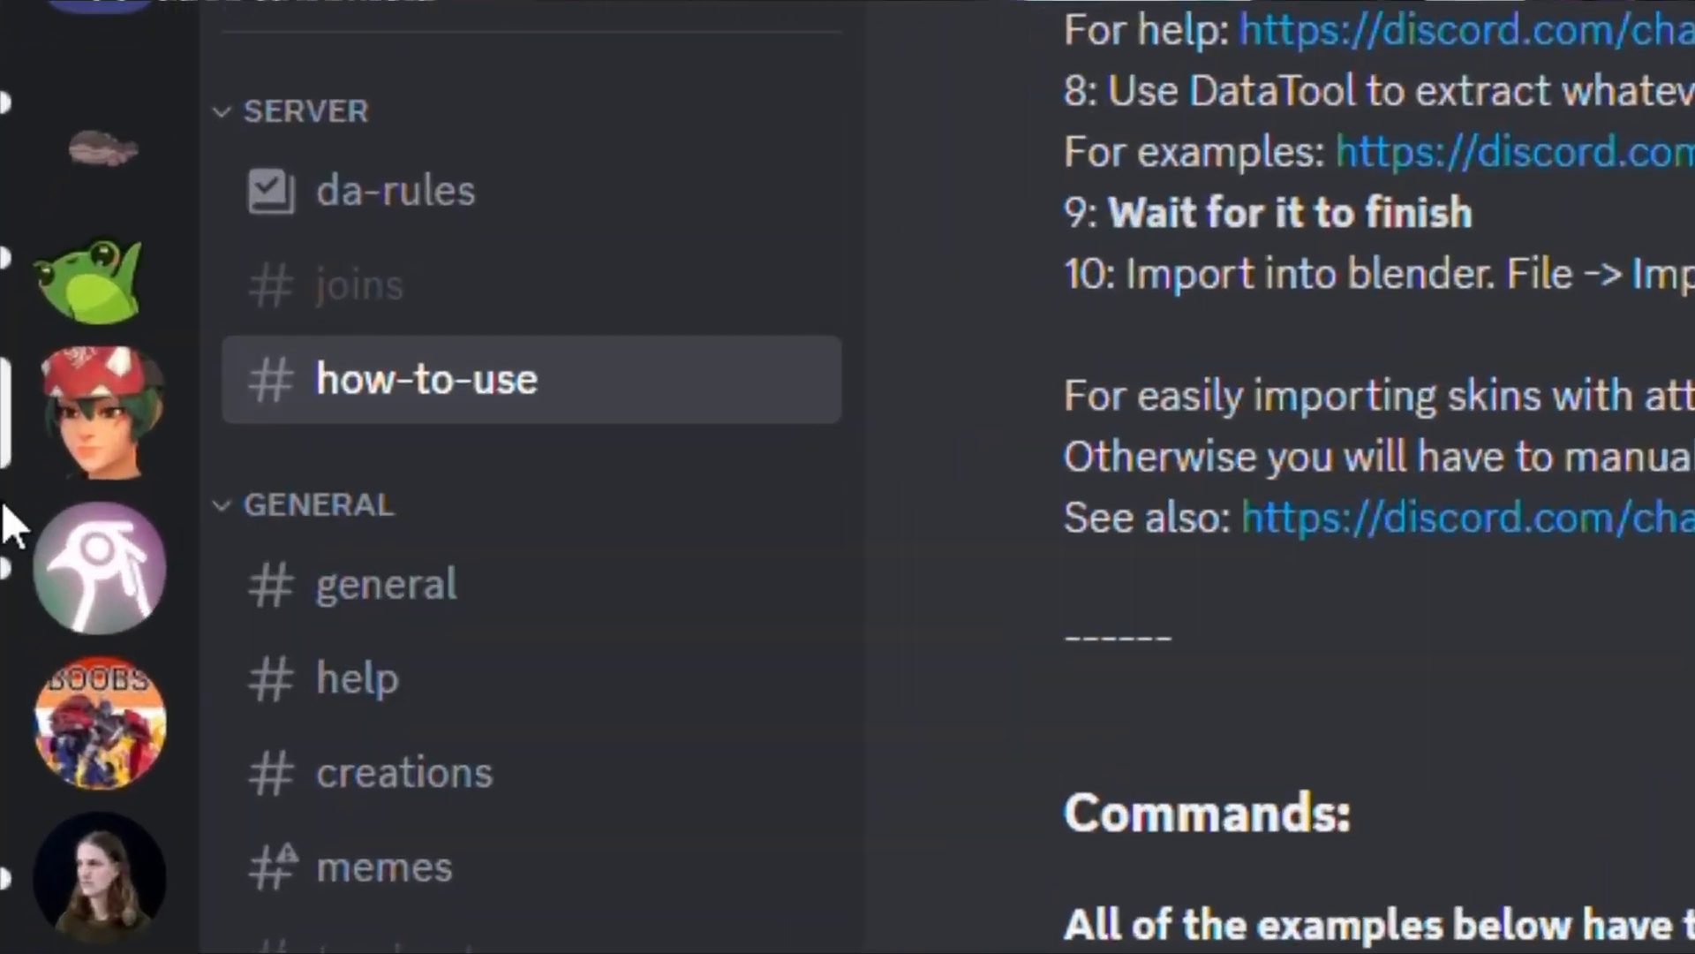
# Scroll through the DataWatch #help messages, then search for SteamDB.
pyautogui.scroll(-3)
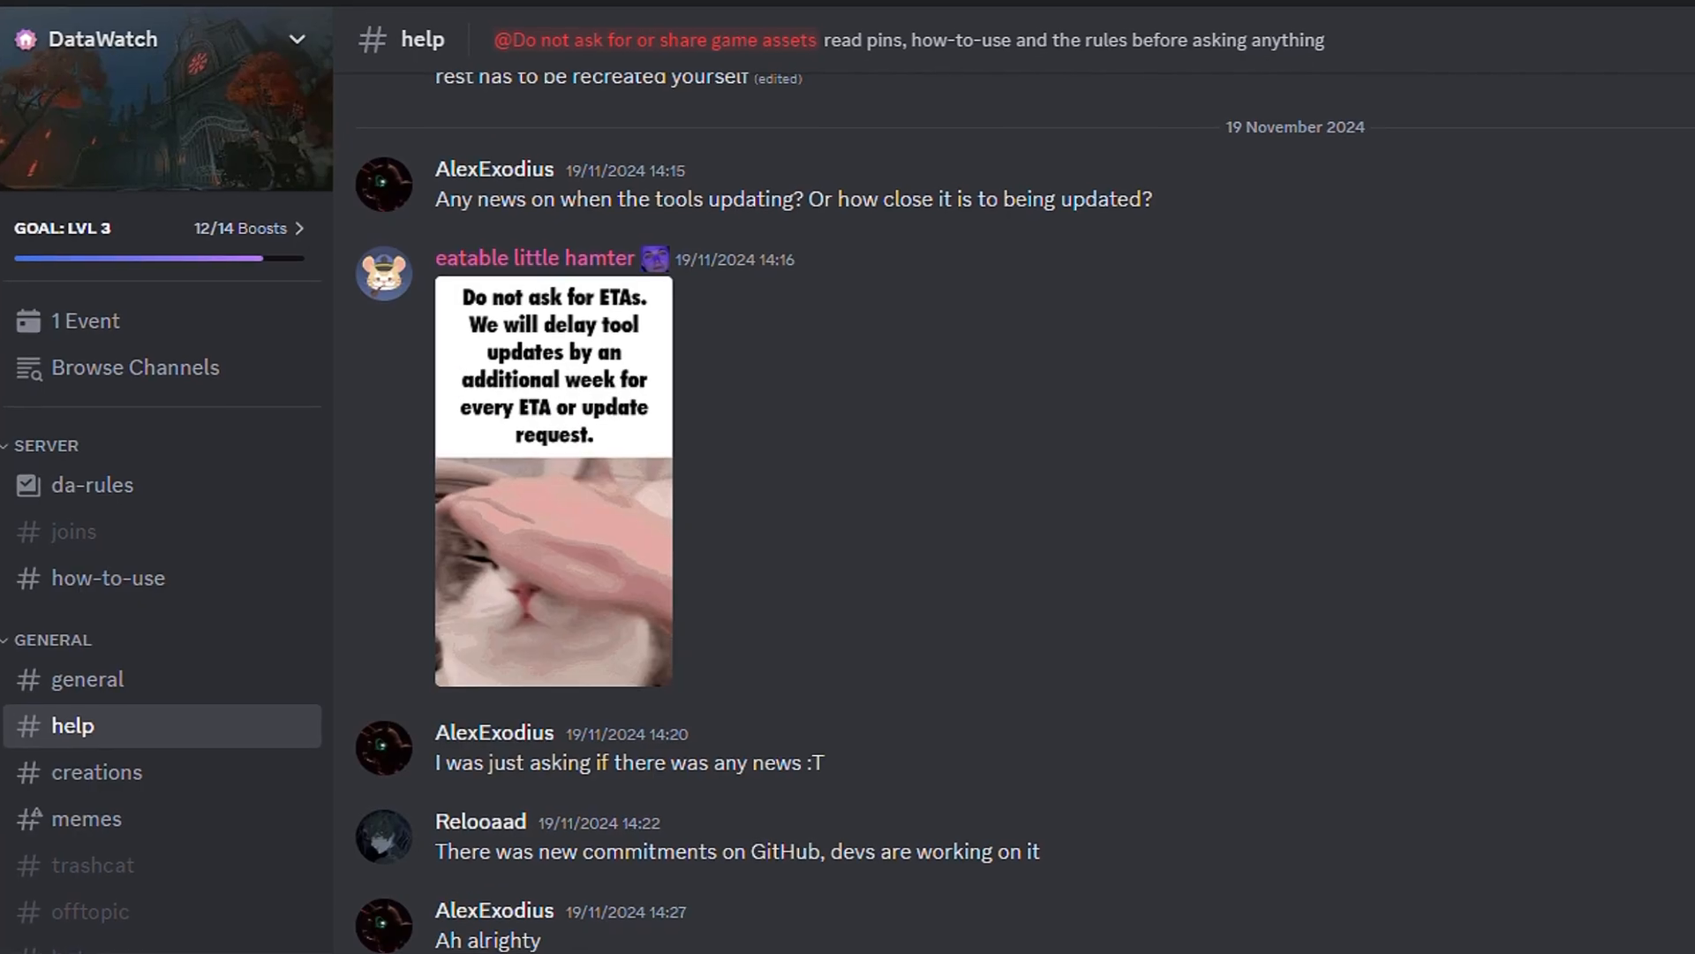
pyautogui.scroll(-3)
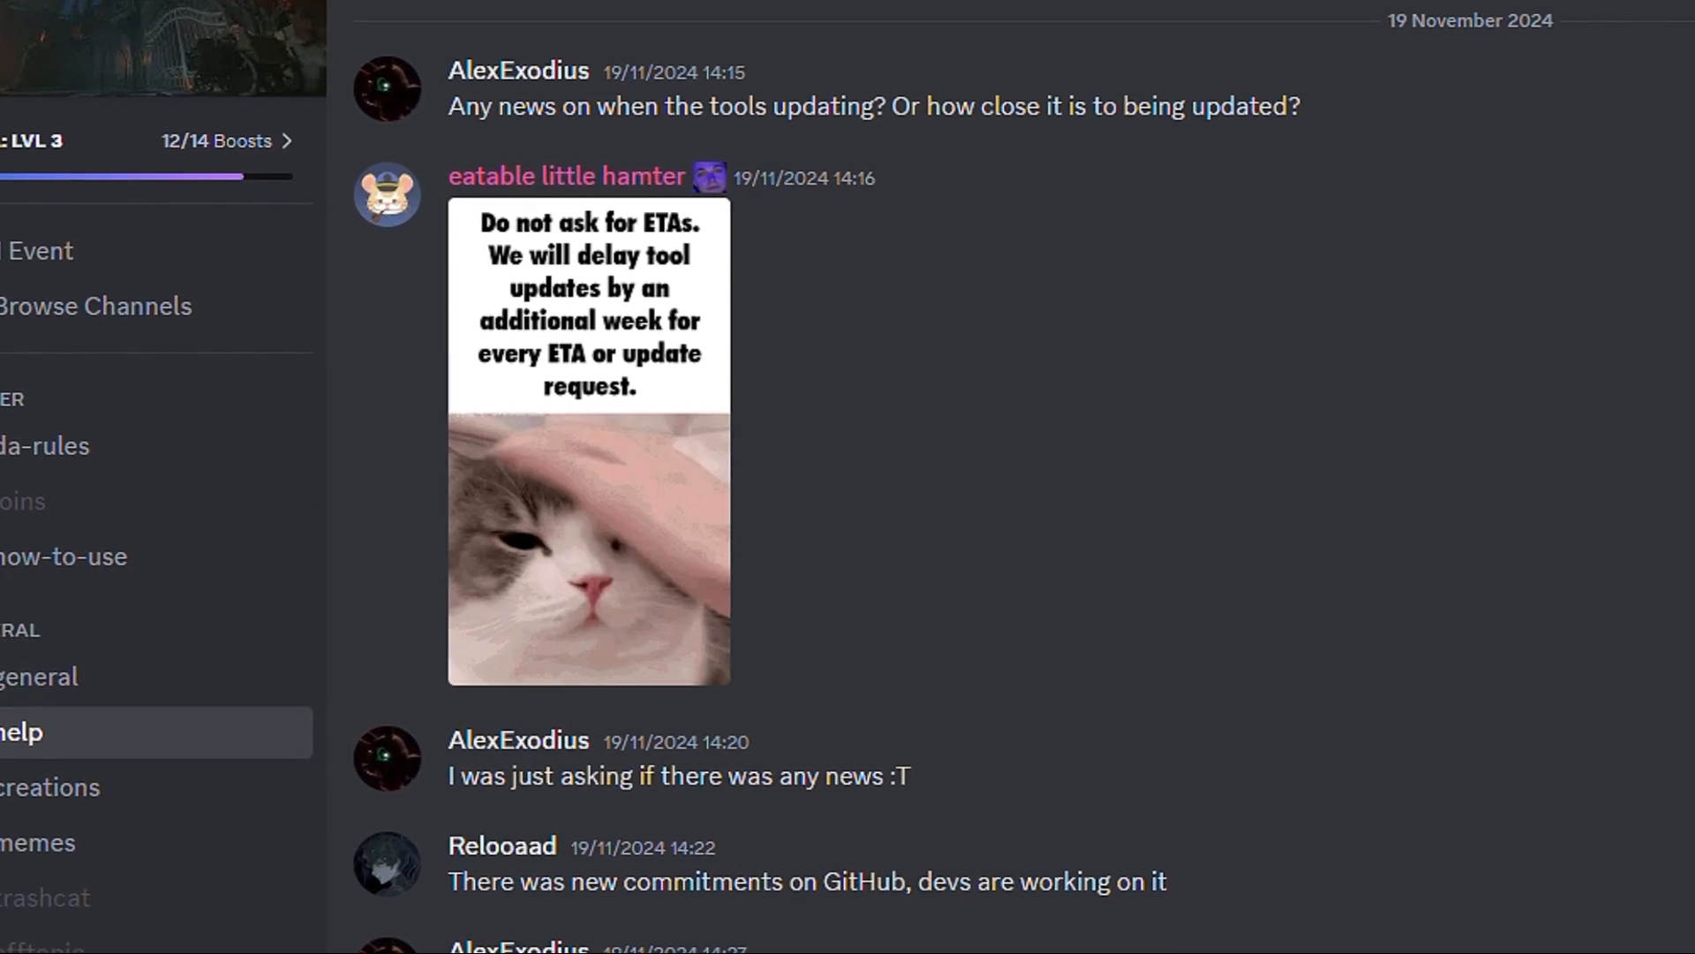
pyautogui.write('steam d')
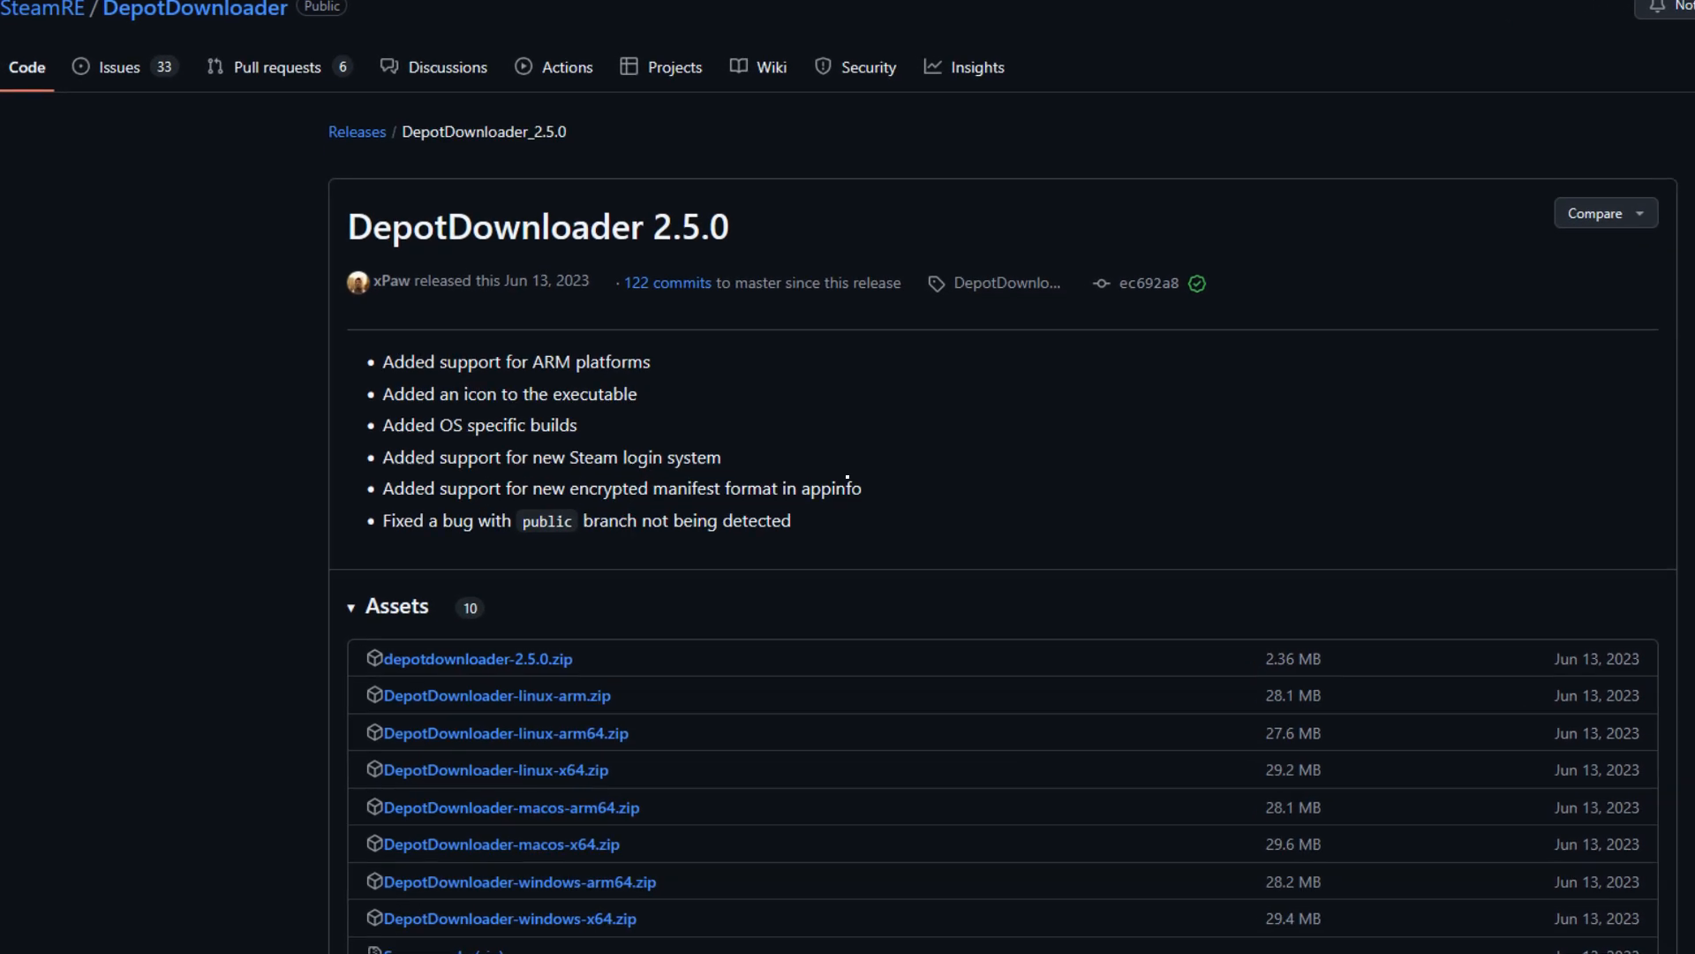
# Scroll to the release Assets to reach depotdownloader-2.5.0.zip.
pyautogui.scroll(-3)
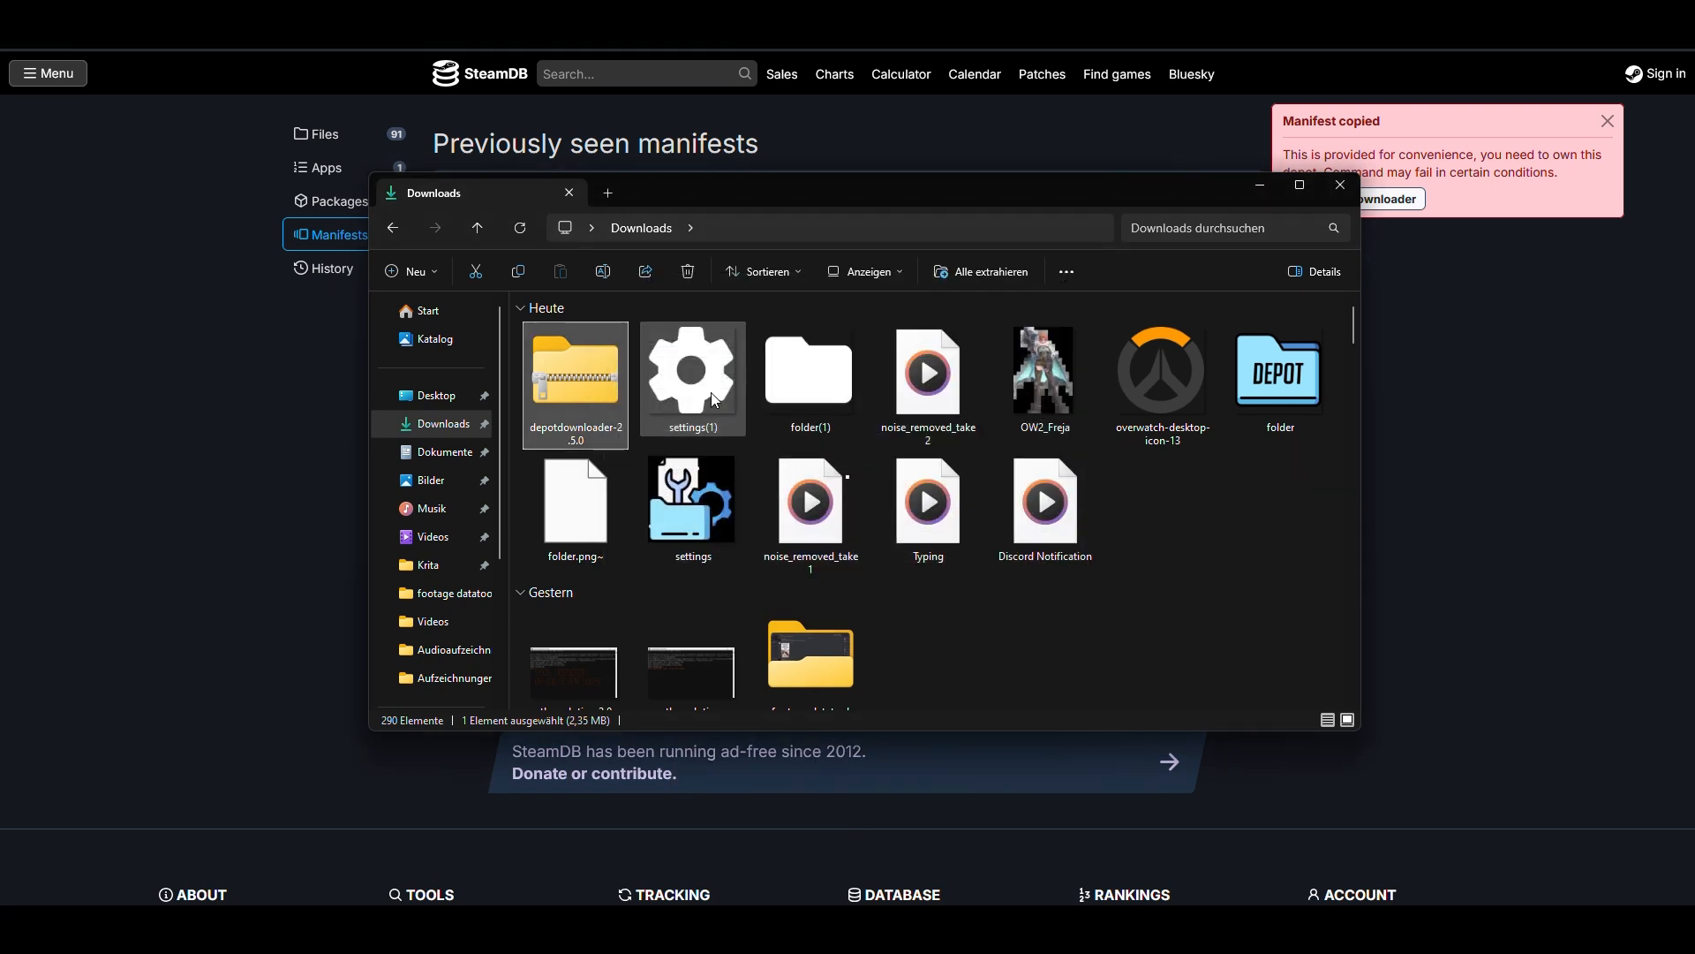
# Extract the downloaded depotdownloader-2.5.0 archive from Downloads.
pyautogui.doubleClick(574, 370)
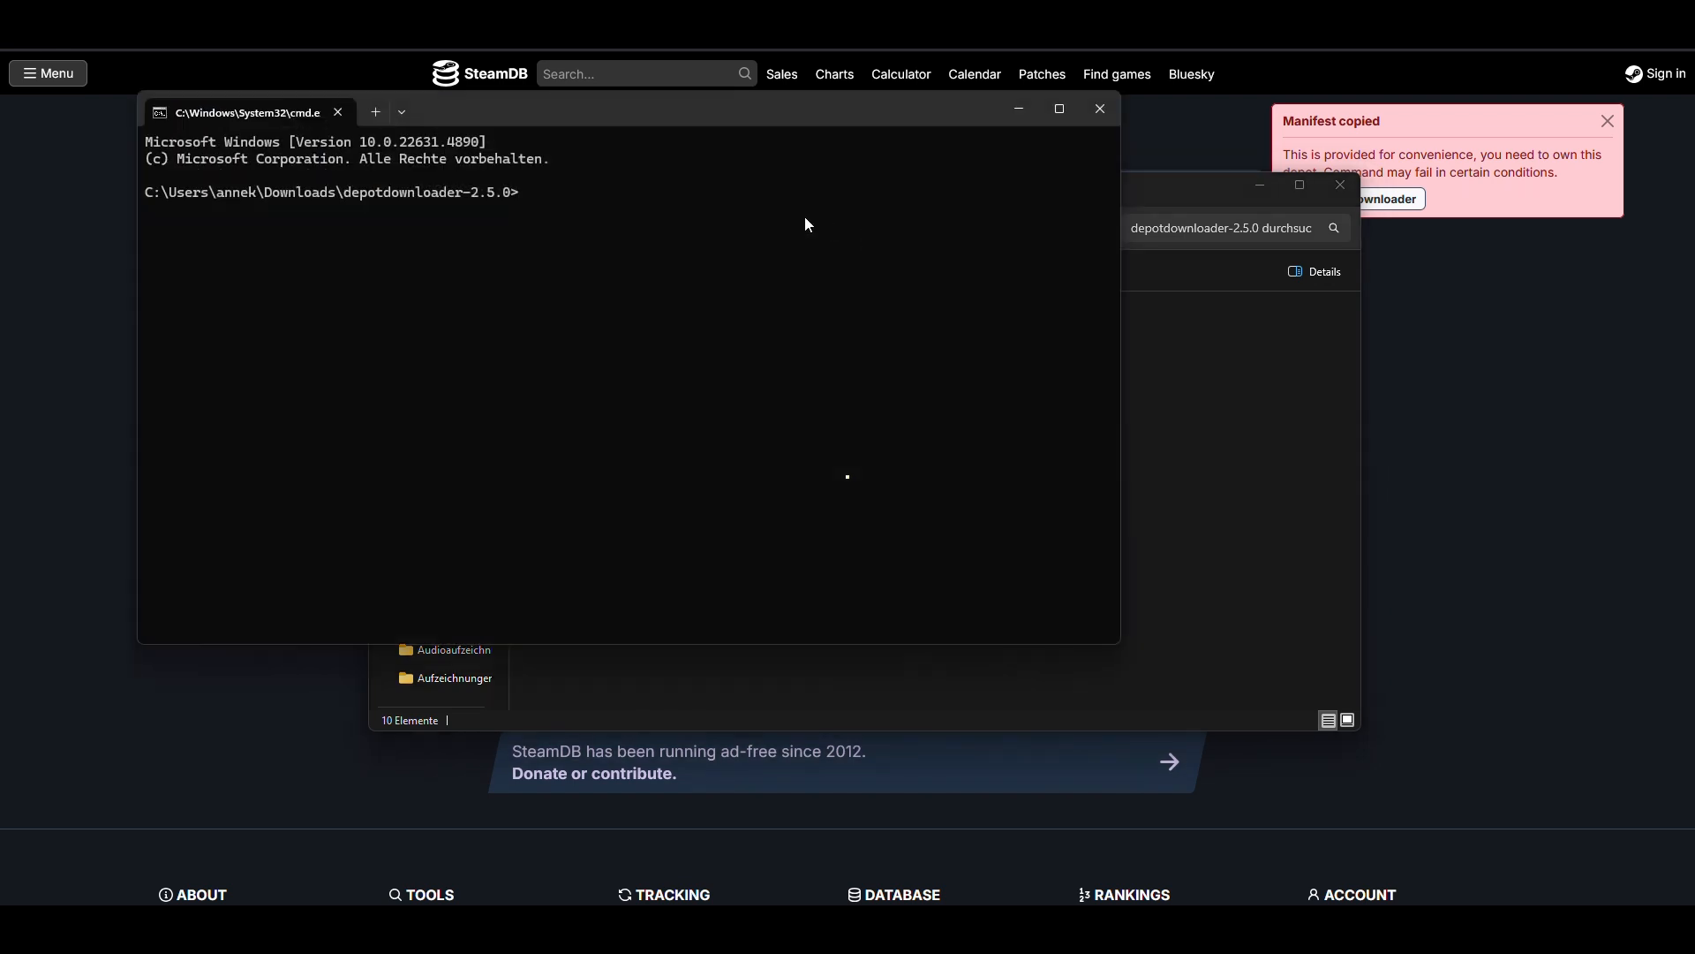
# Find Overwatch 2 on SteamDB and list previously seen manifests for depot 2357571.
pyautogui.write('Overwatch 2')
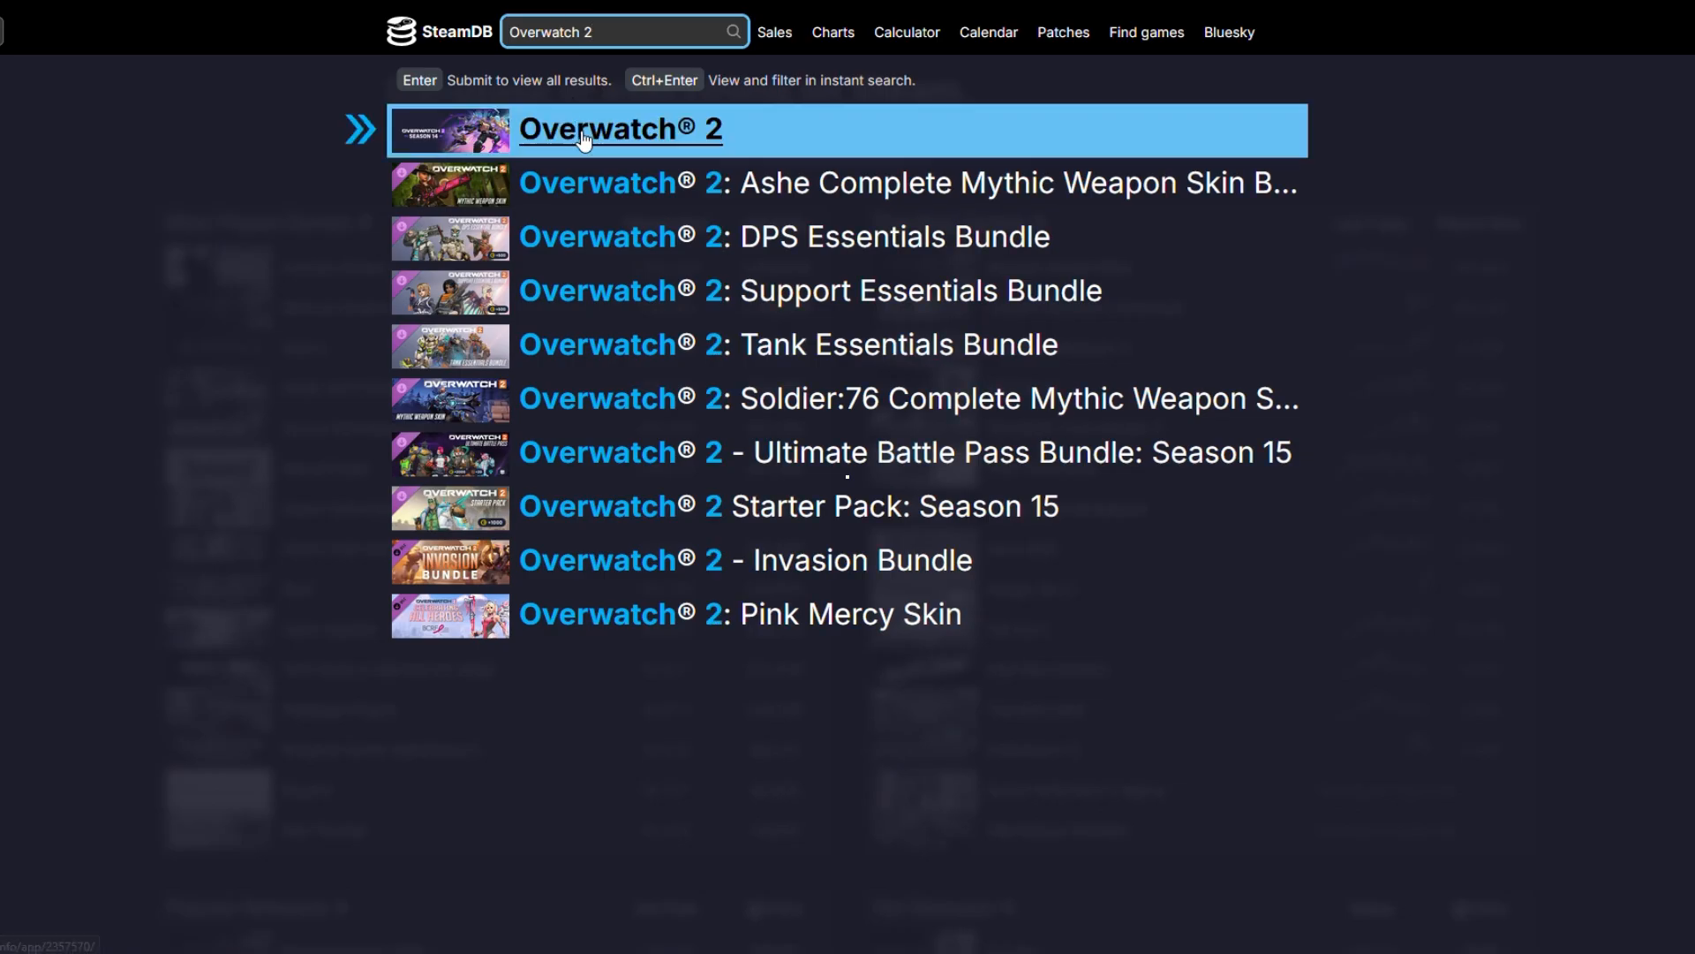
pyautogui.click(620, 129)
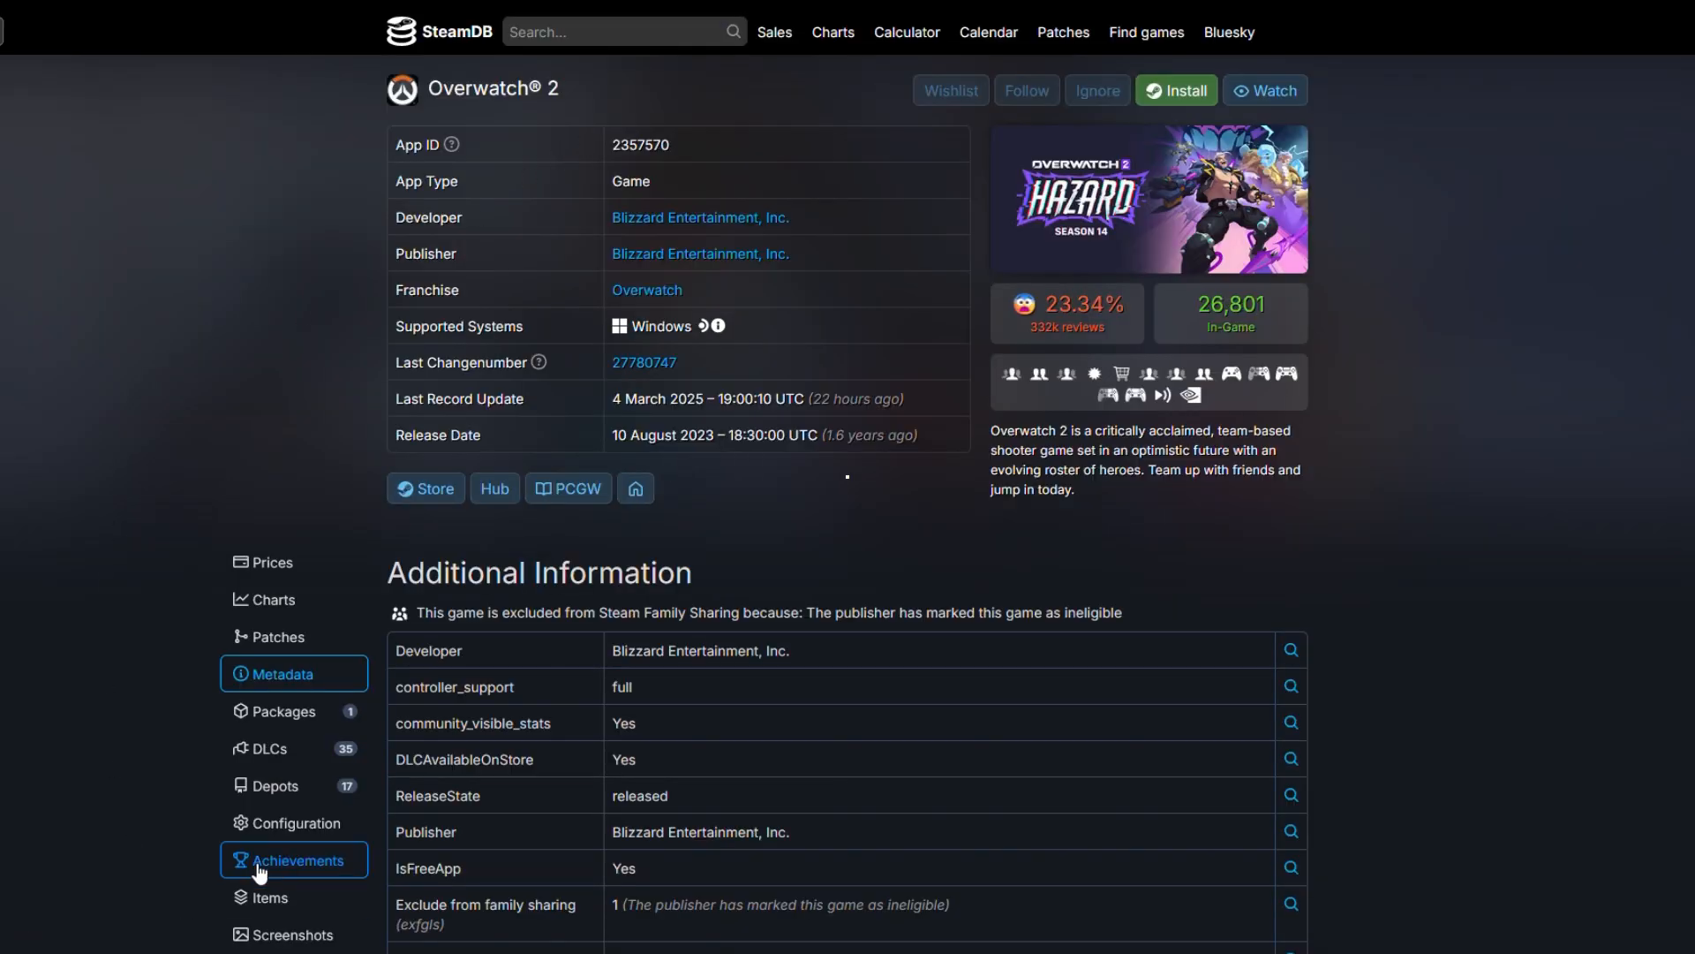
pyautogui.click(276, 785)
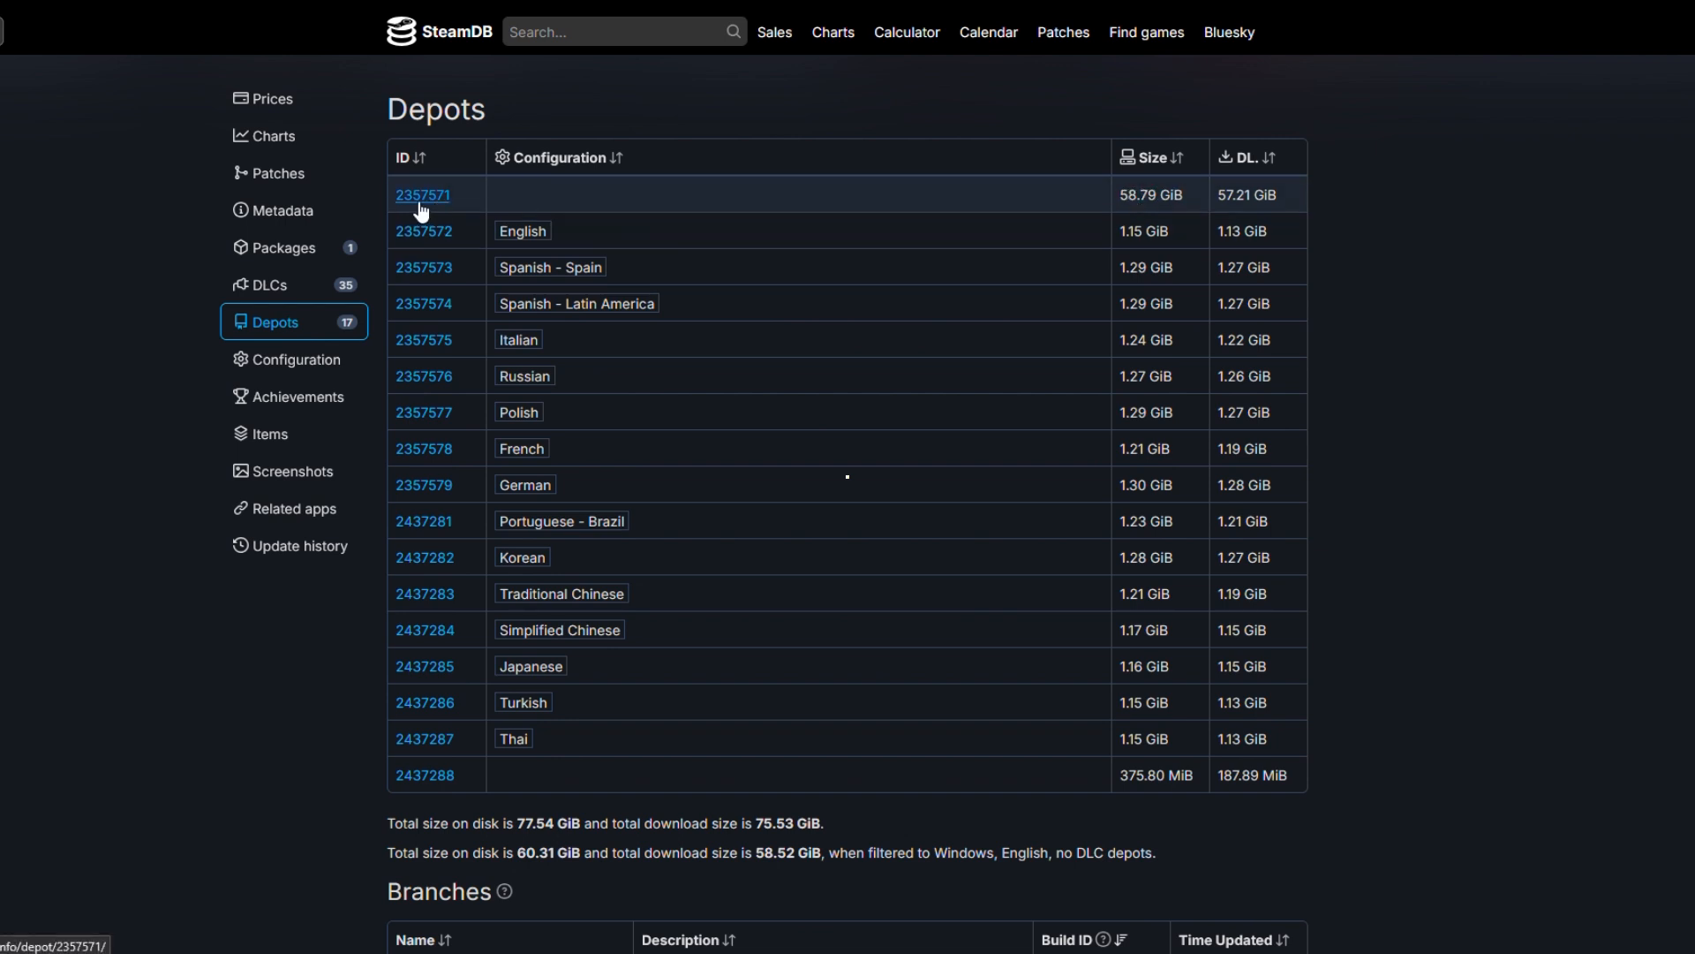
pyautogui.click(422, 194)
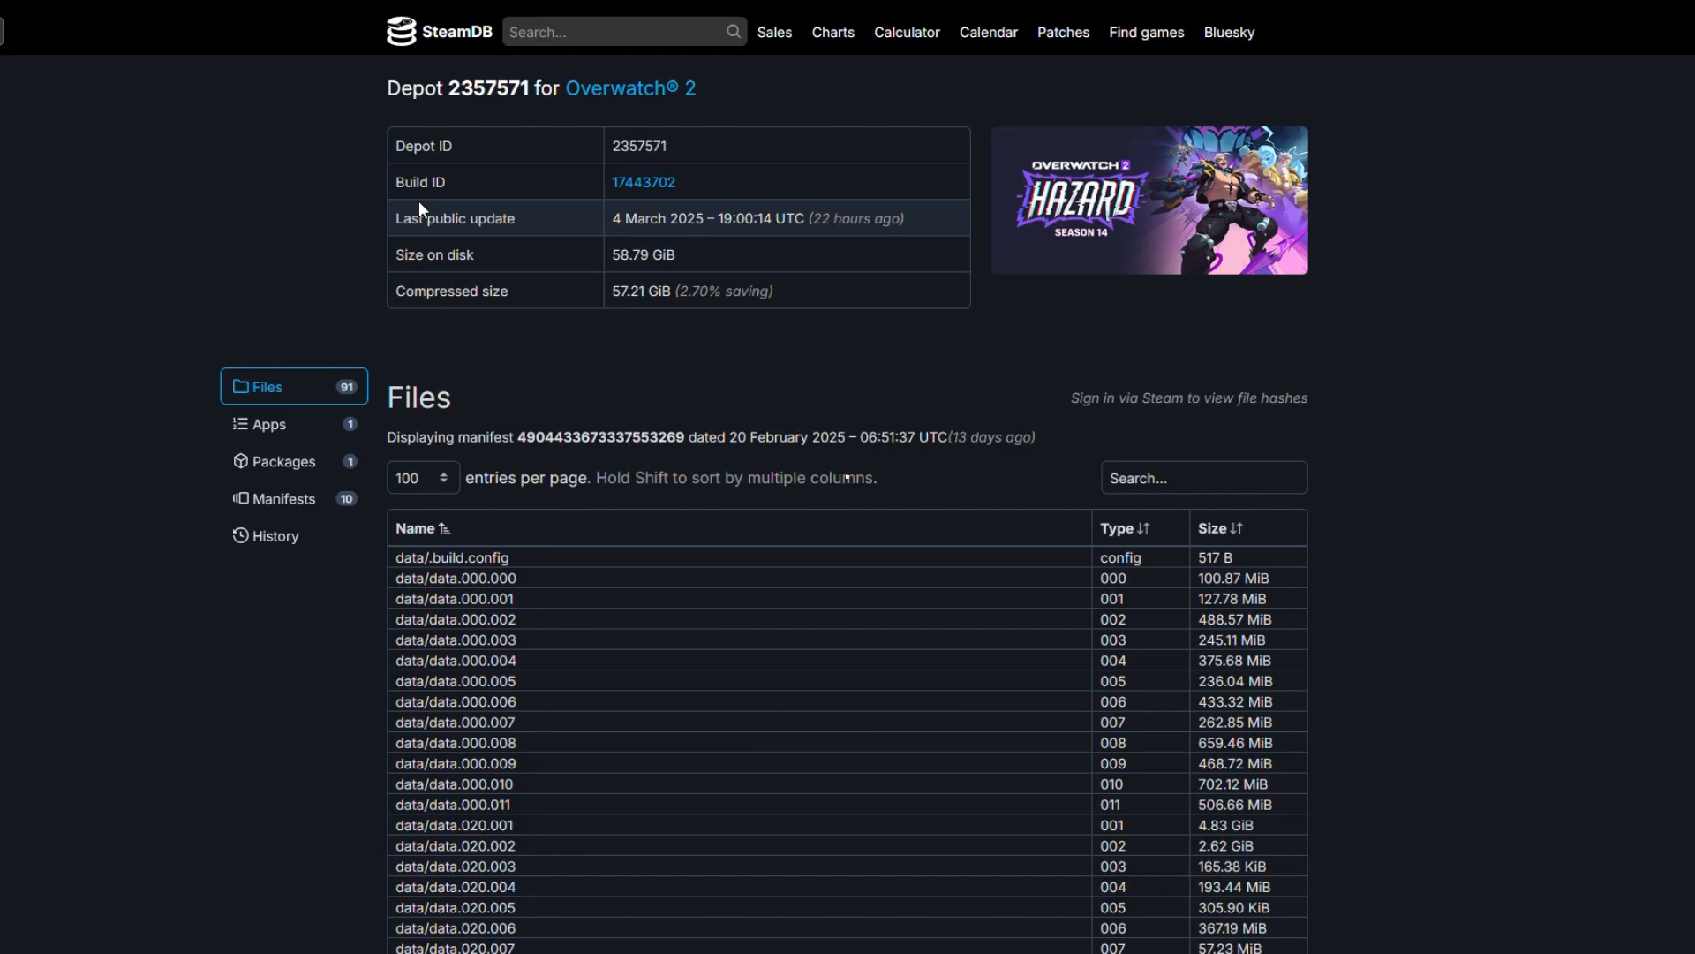
pyautogui.moveTo(293, 498)
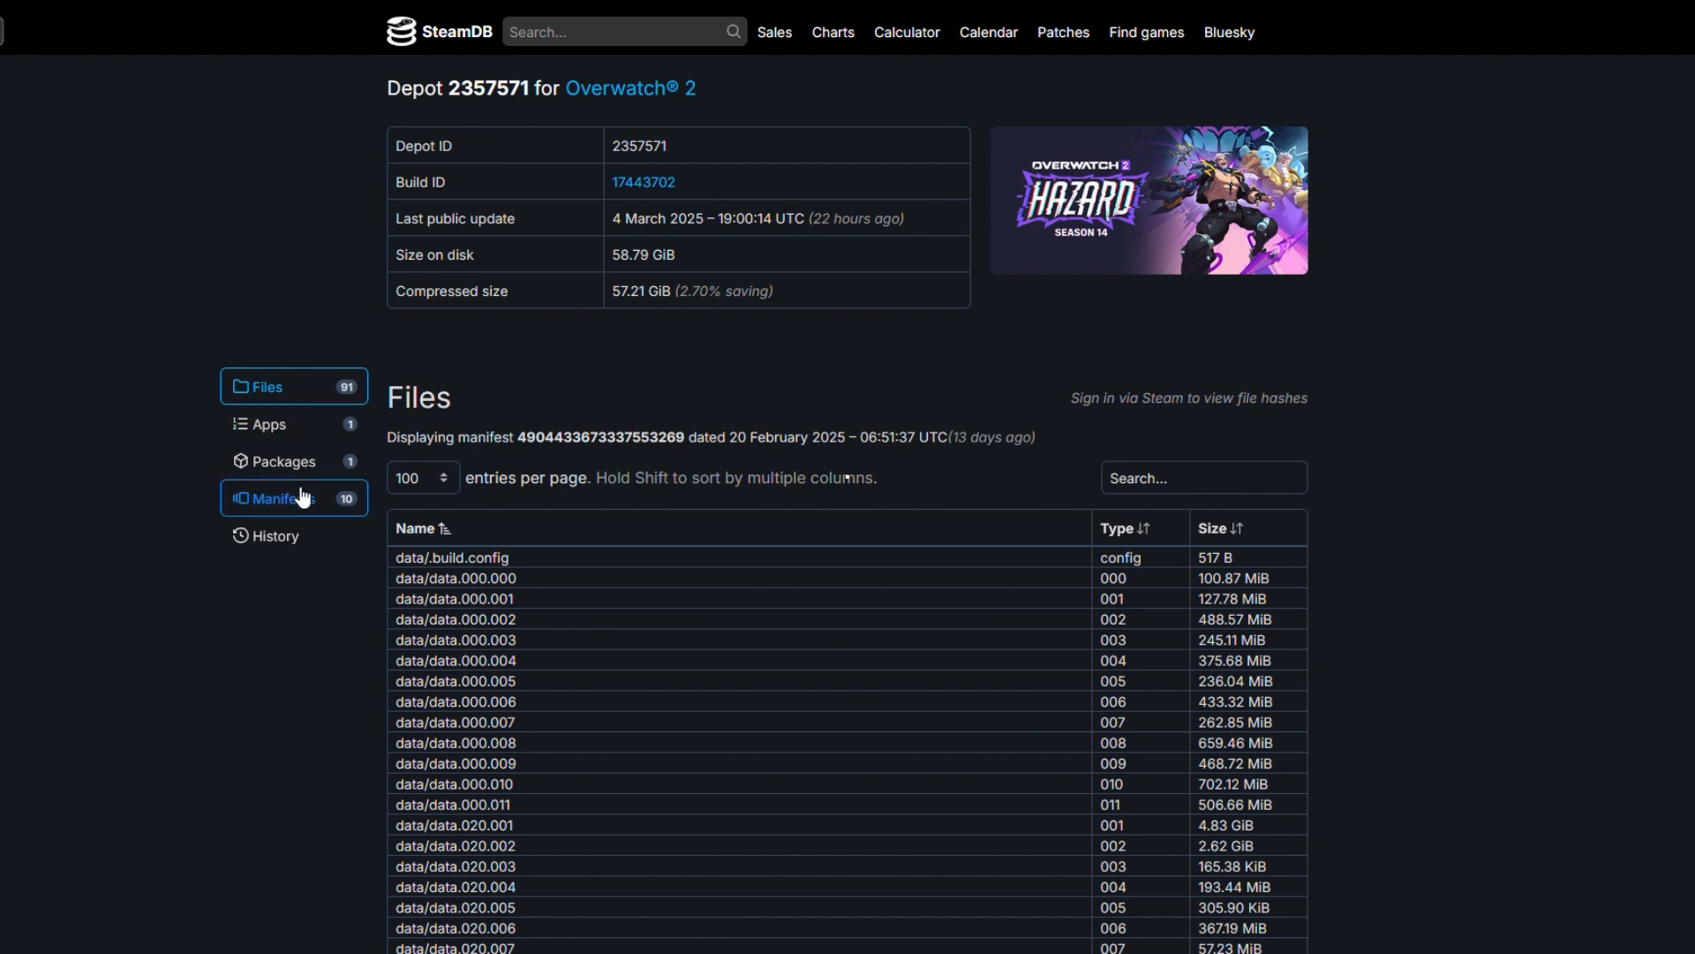
pyautogui.click(284, 498)
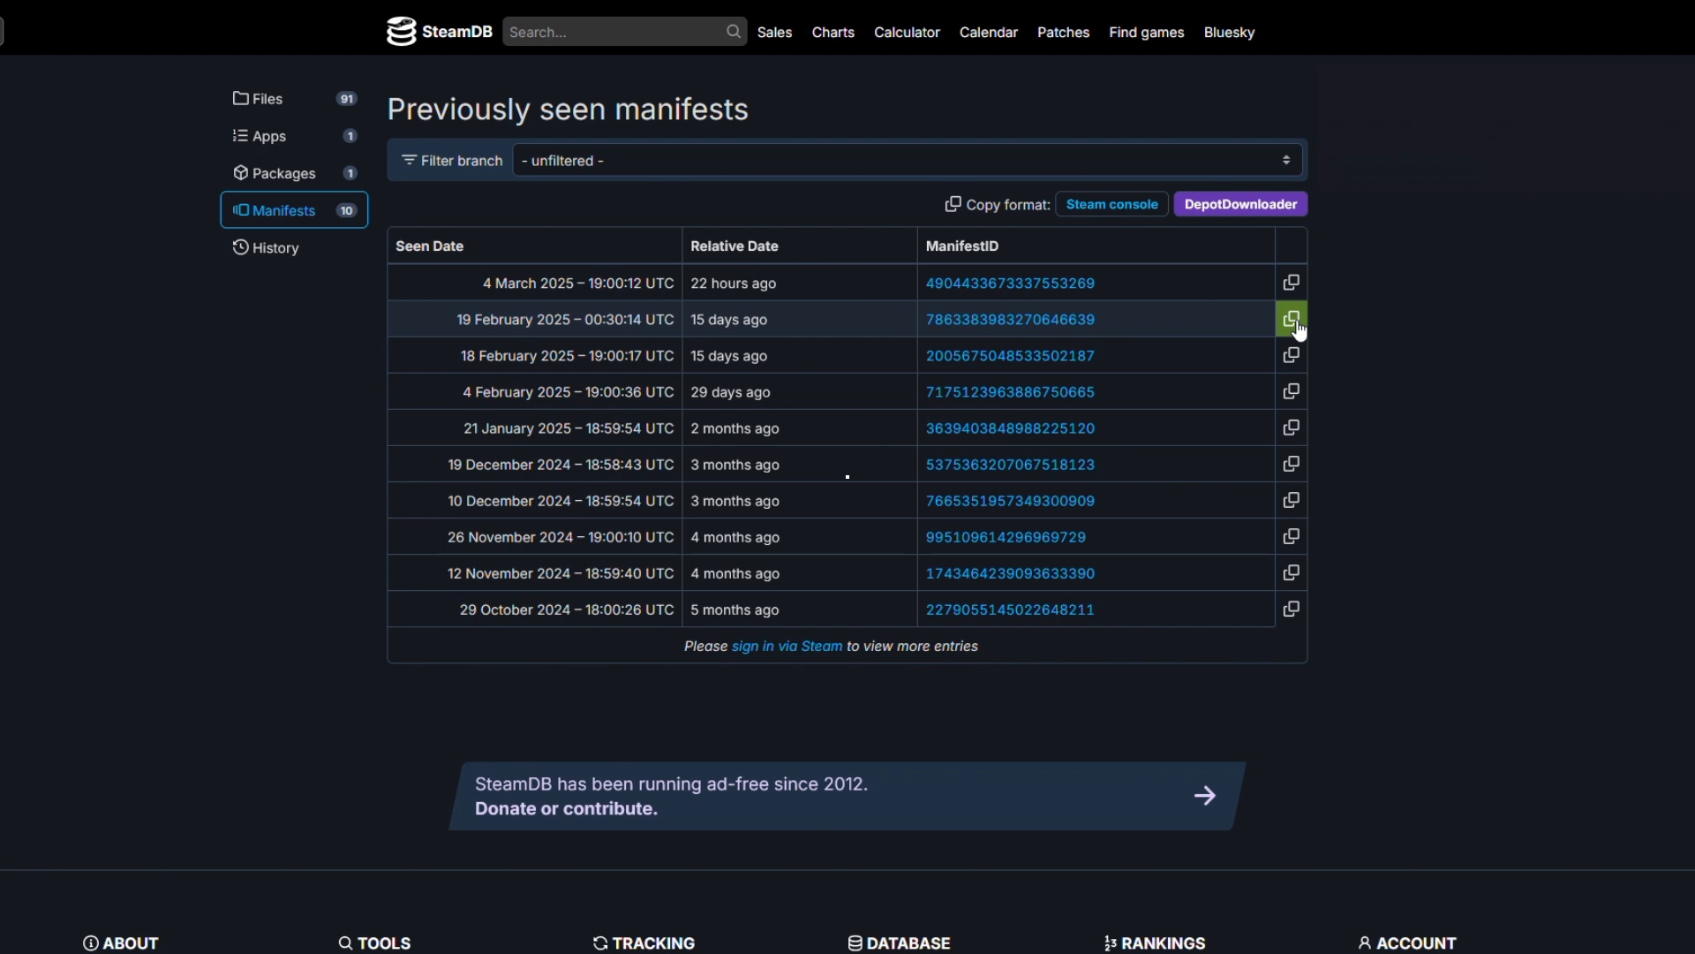
# Enter the DepotDownloader command for depot 2357571 with -username and -password placeholders.
pyautogui.click(1289, 320)
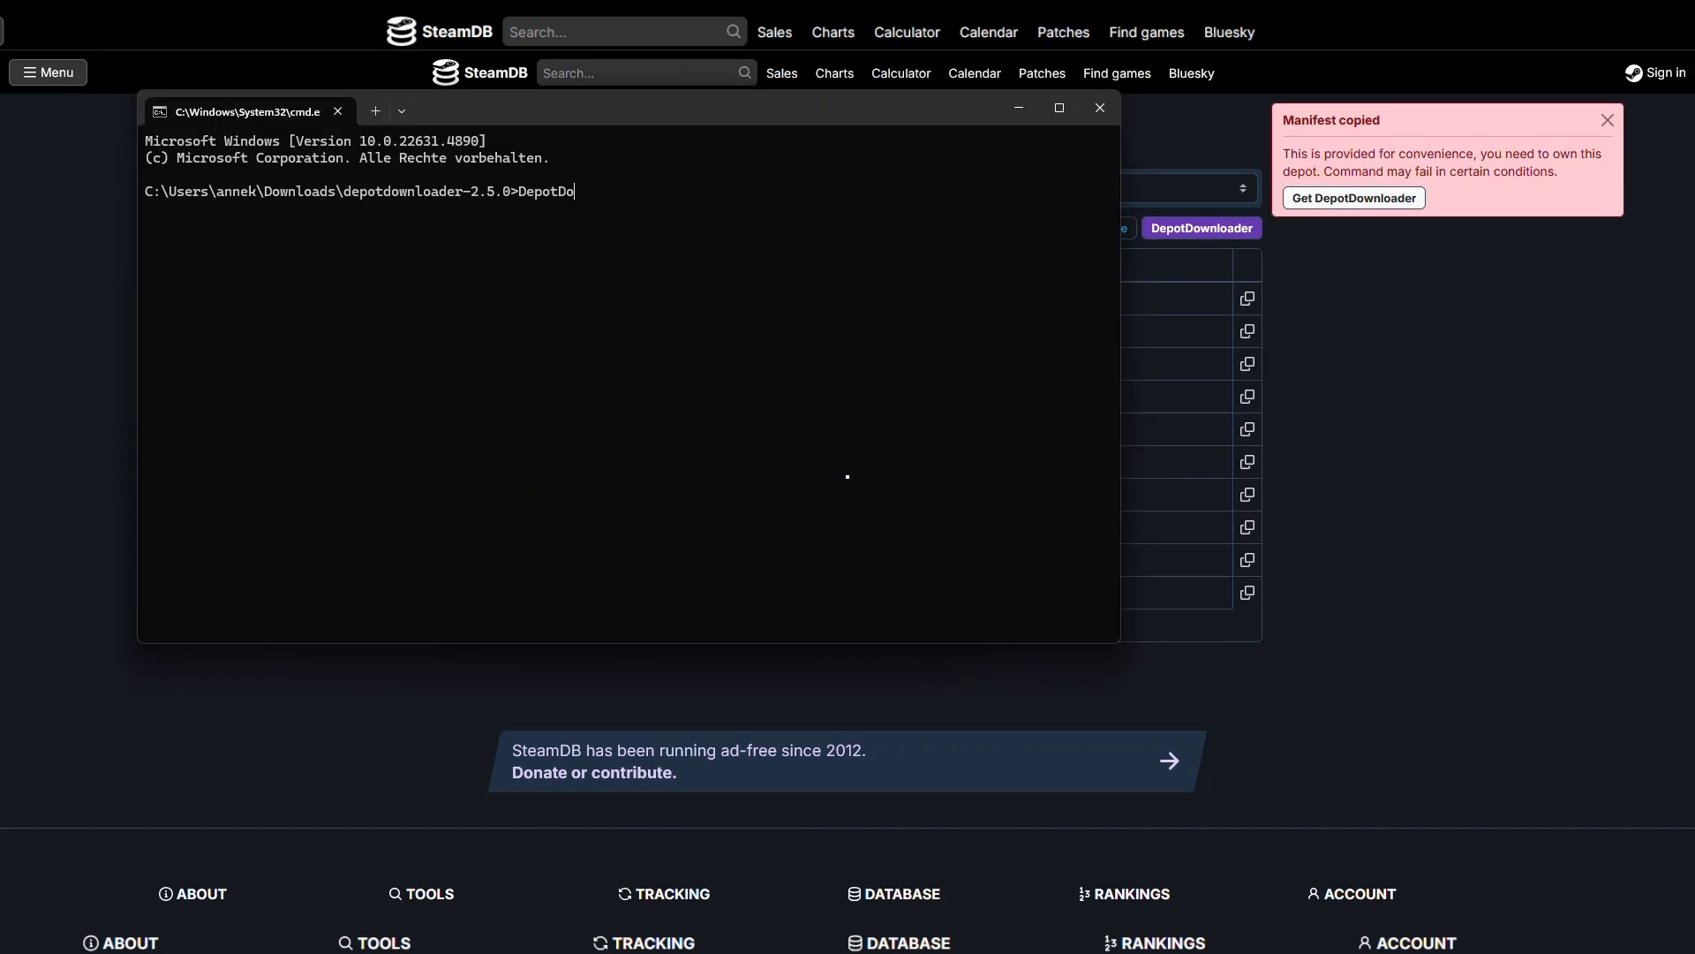
pyautogui.write('wnloader.exx')
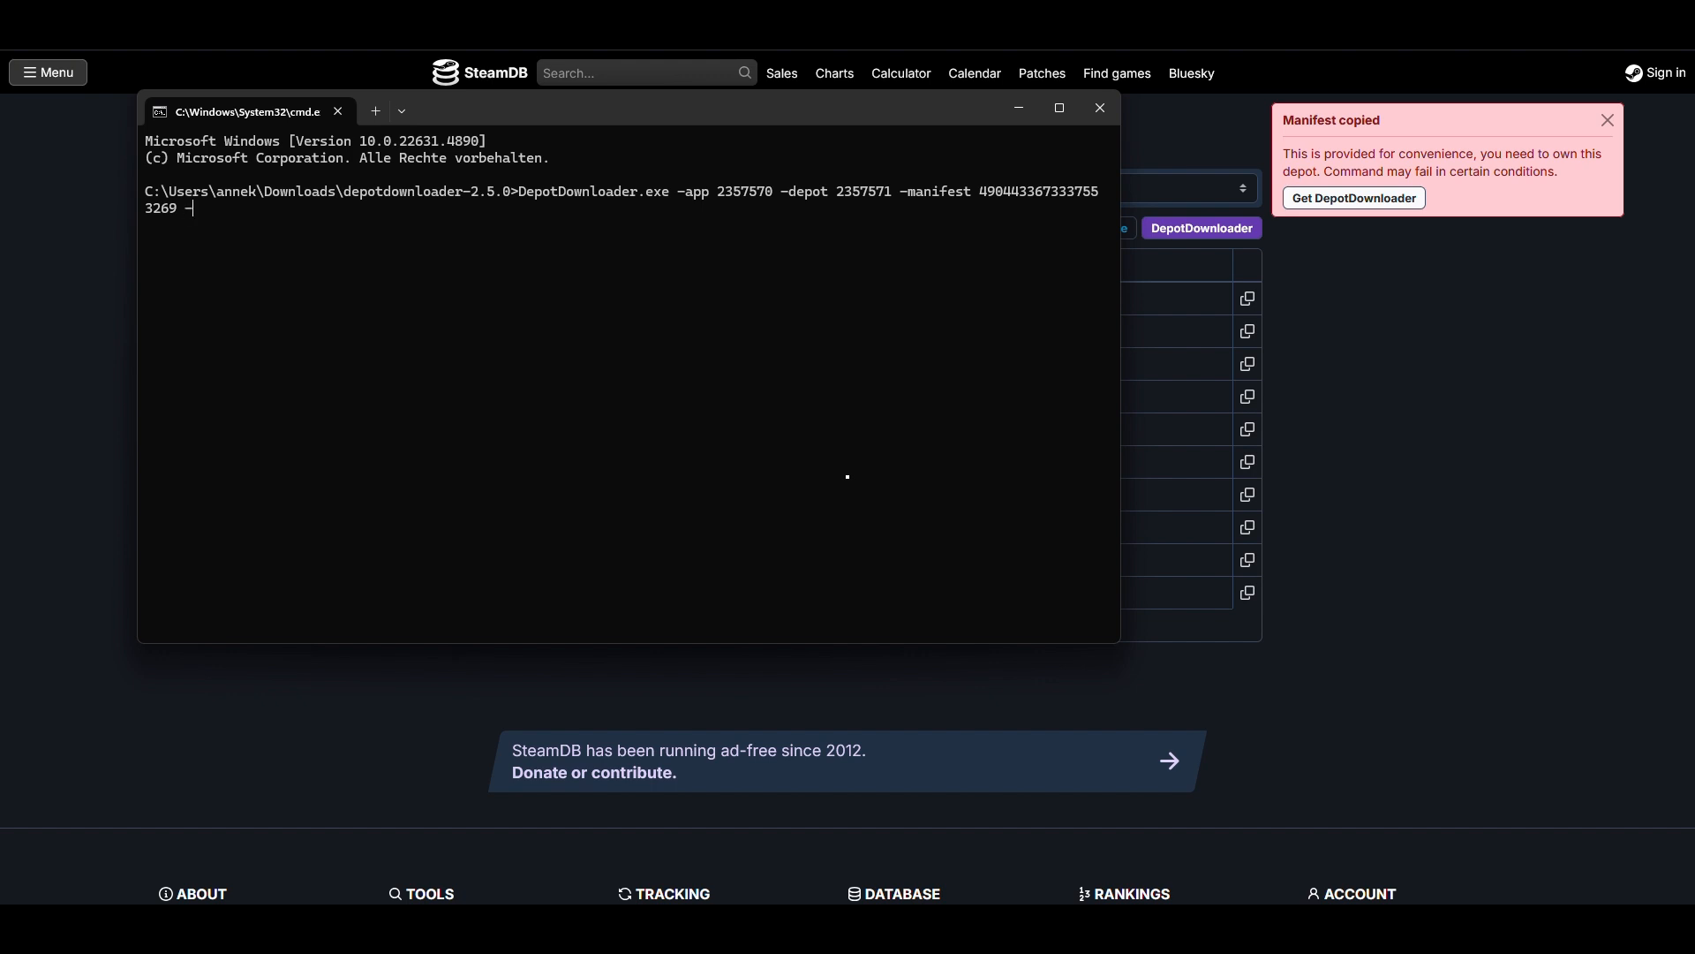
pyautogui.write('username [U')
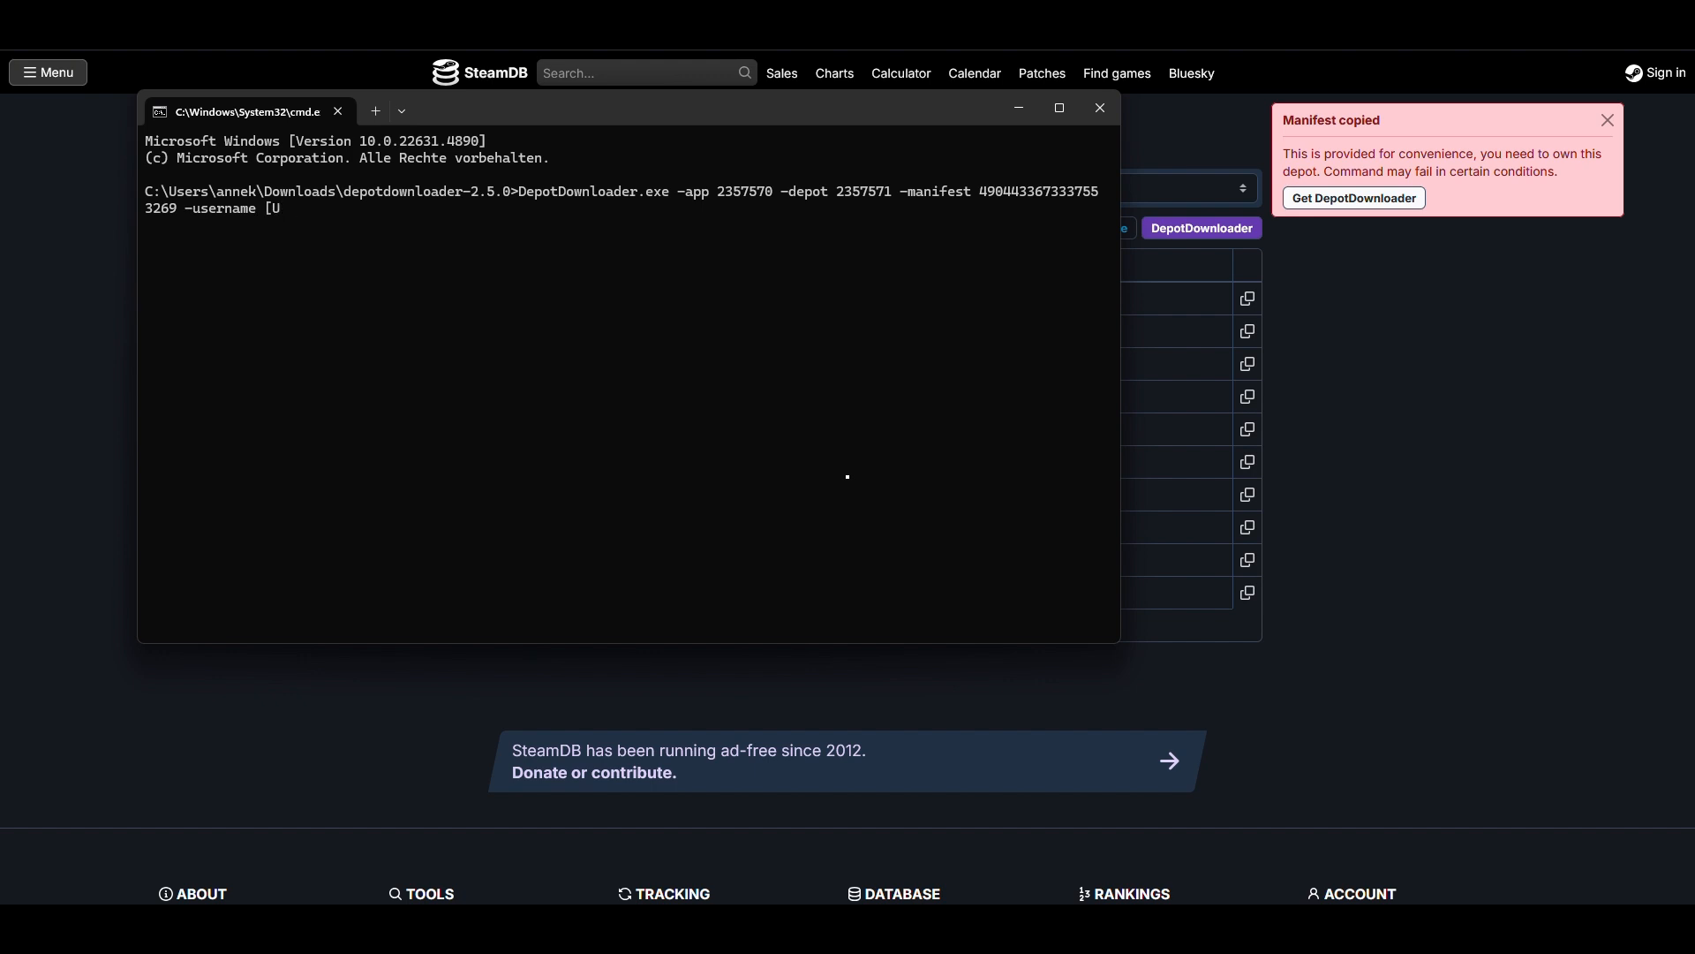
pyautogui.write('SERNAME] -p')
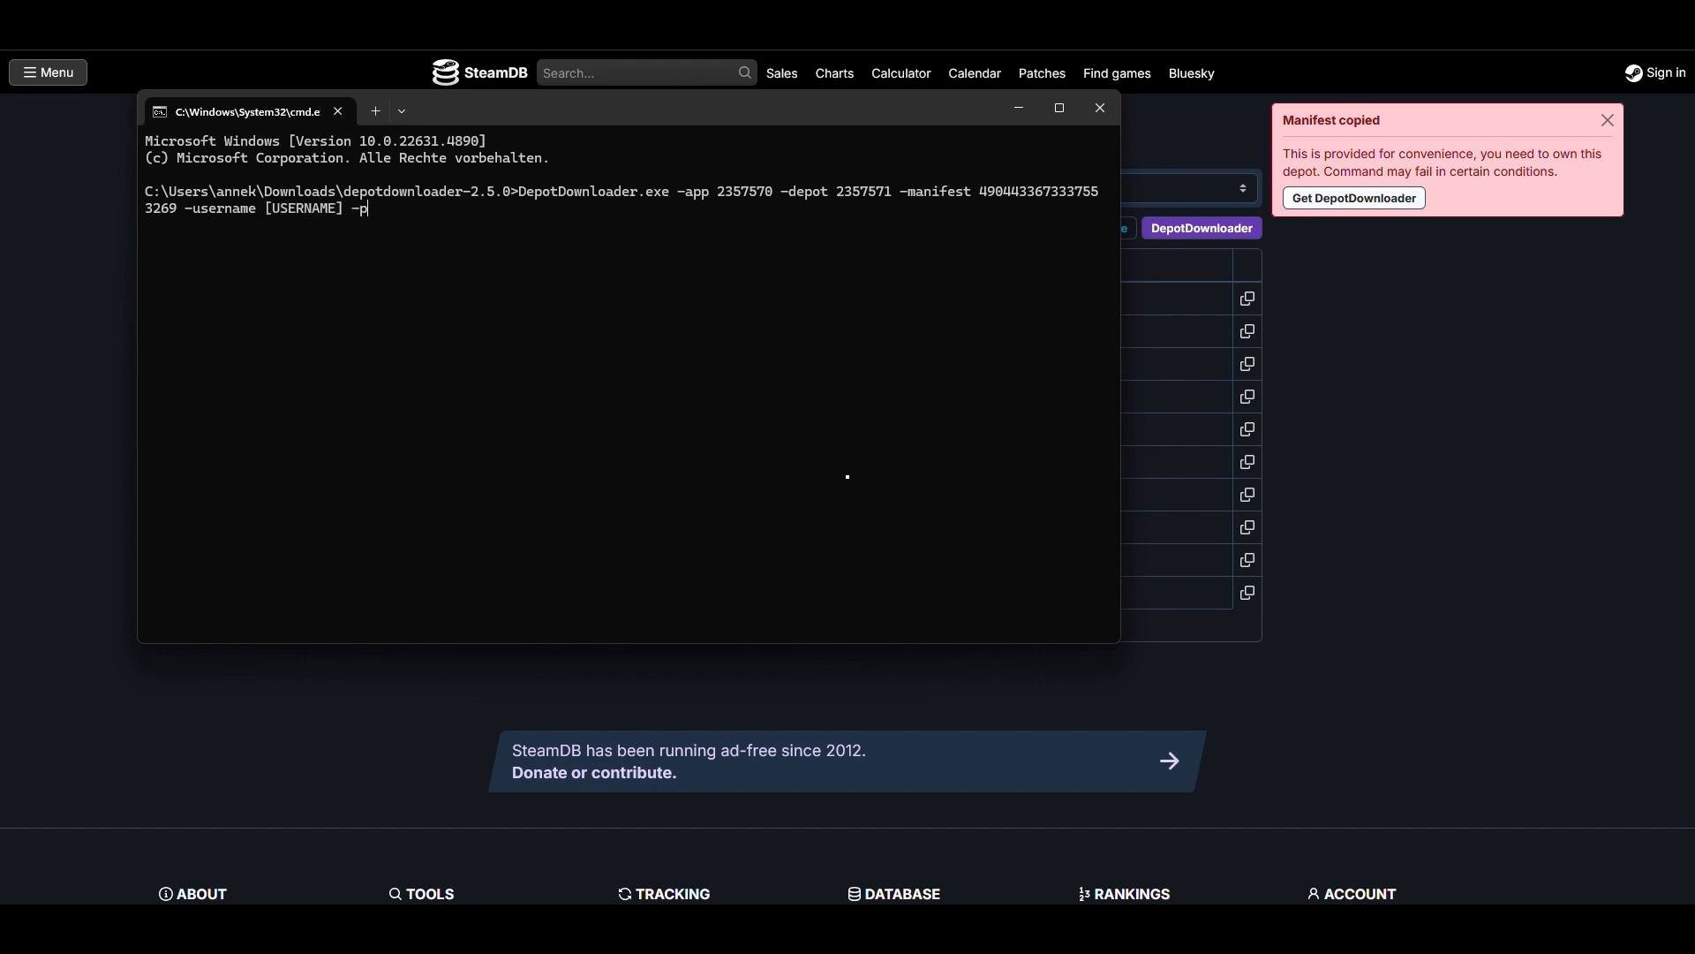
pyautogui.write('assword [PASSW')
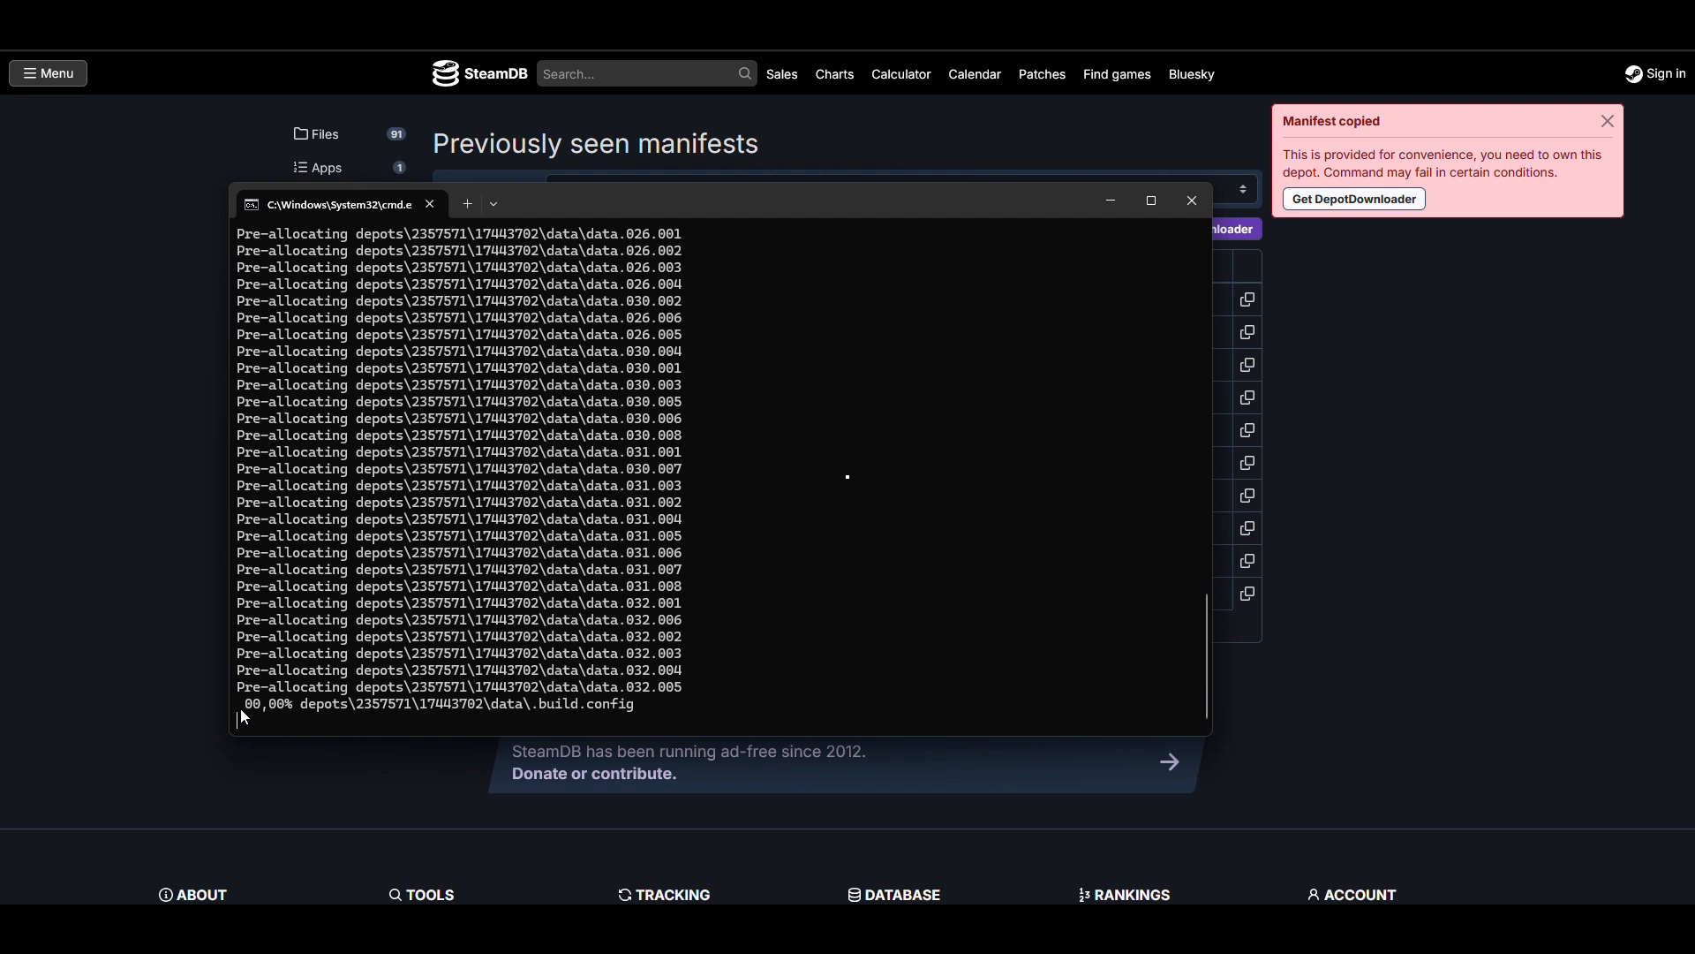
# Watch DepotDownloader pre-allocate files and start downloading at about 0.26%.
pyautogui.doubleClick(268, 704)
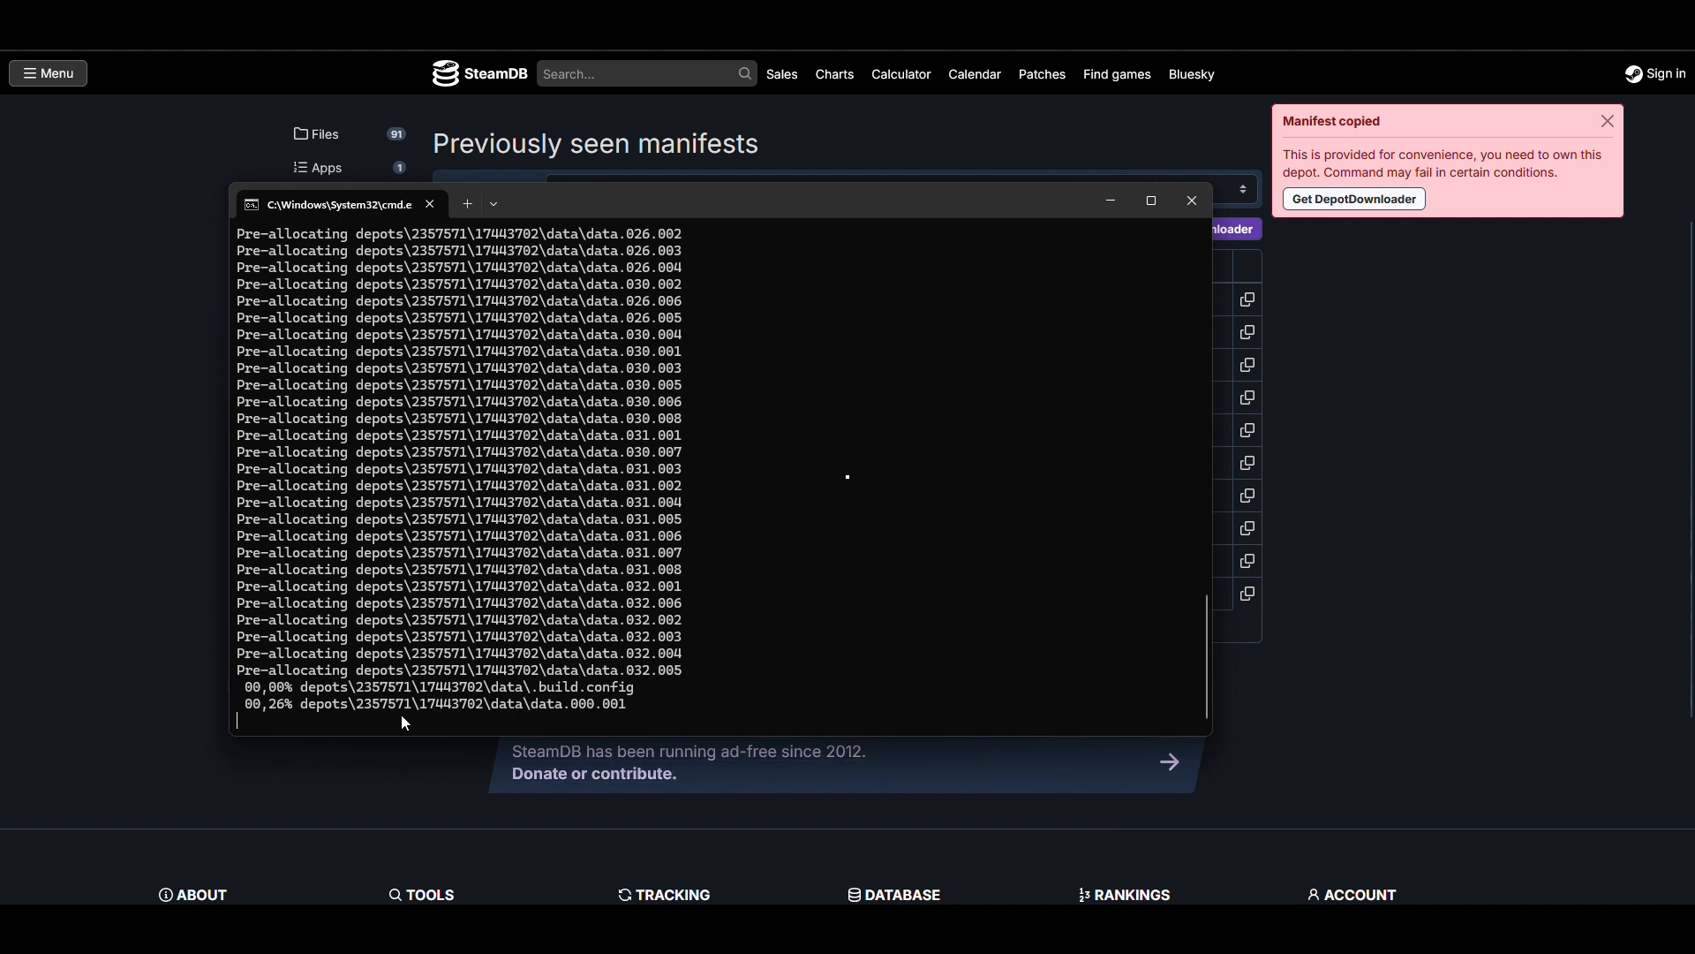
pyautogui.moveTo(281, 716)
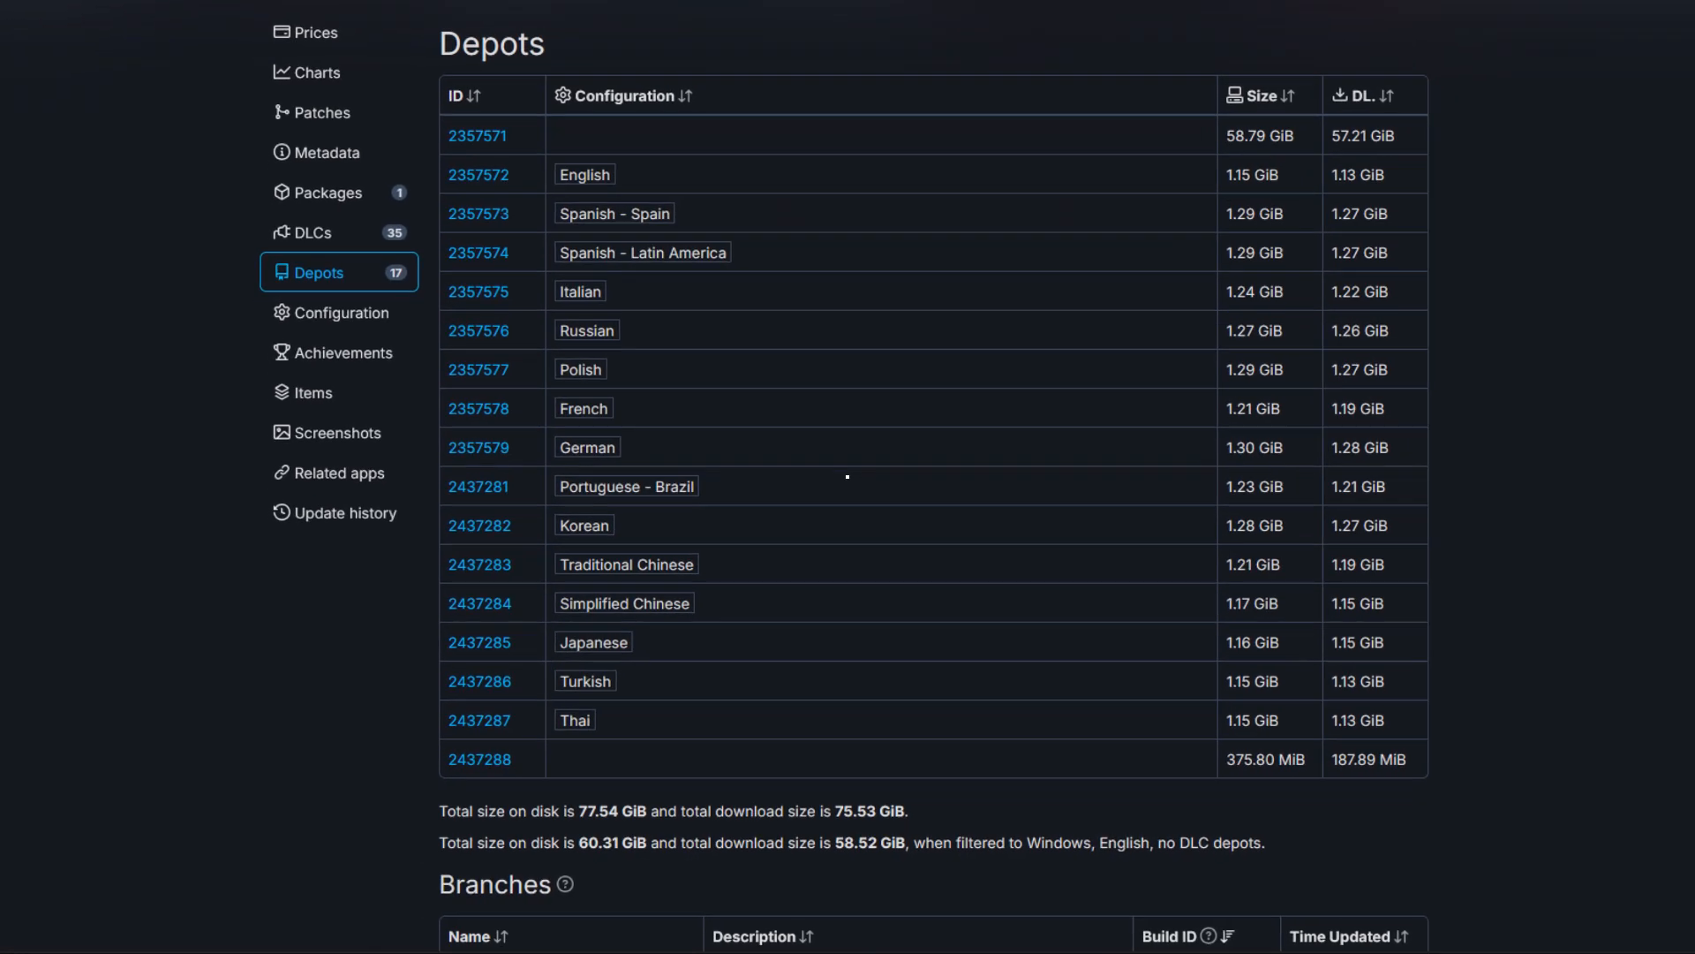
# Scroll through Overwatch 2's depots table on SteamDB.
pyautogui.scroll(-3)
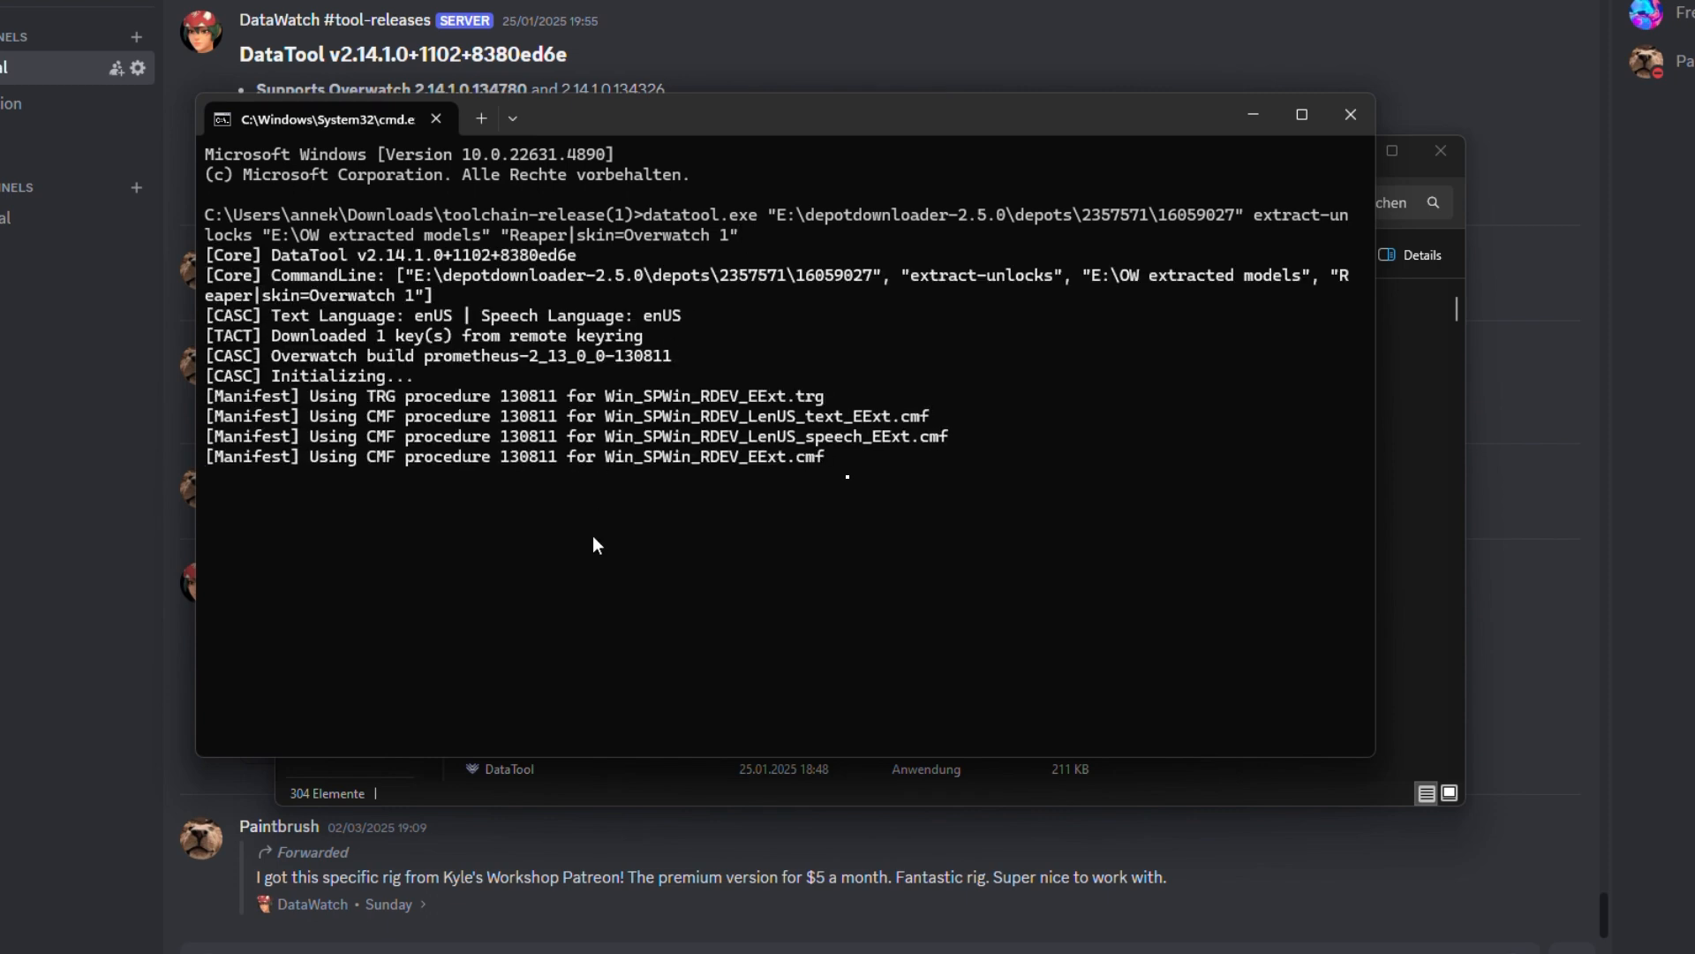
pyautogui.moveTo(653, 519)
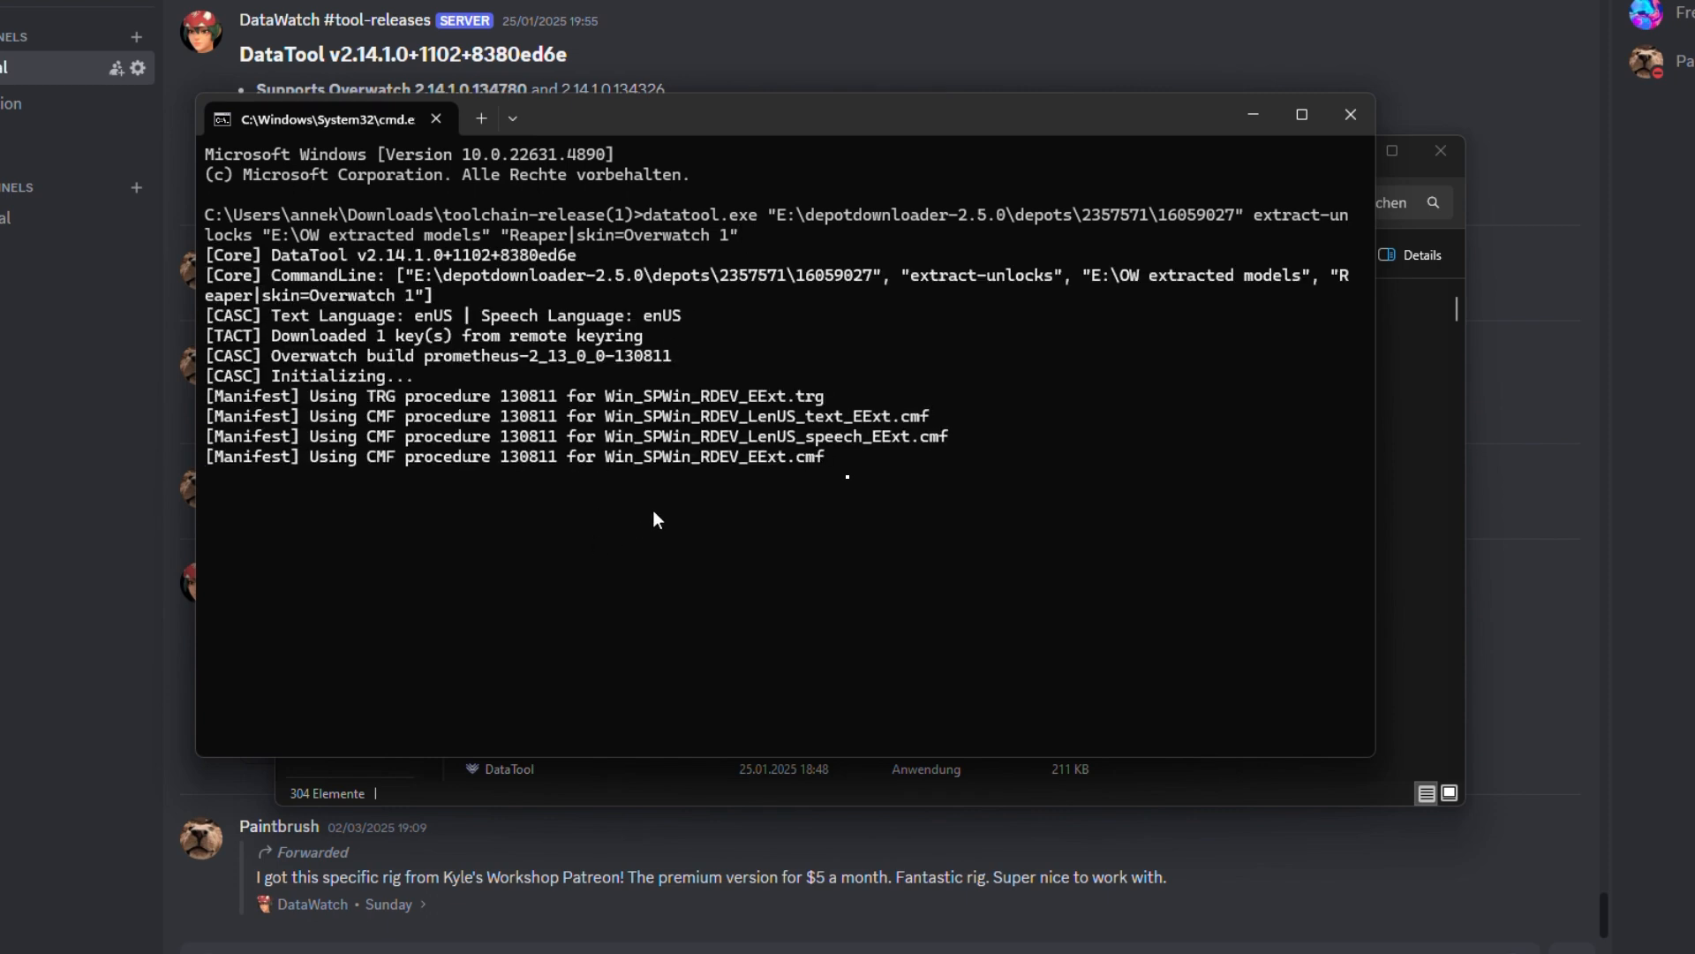